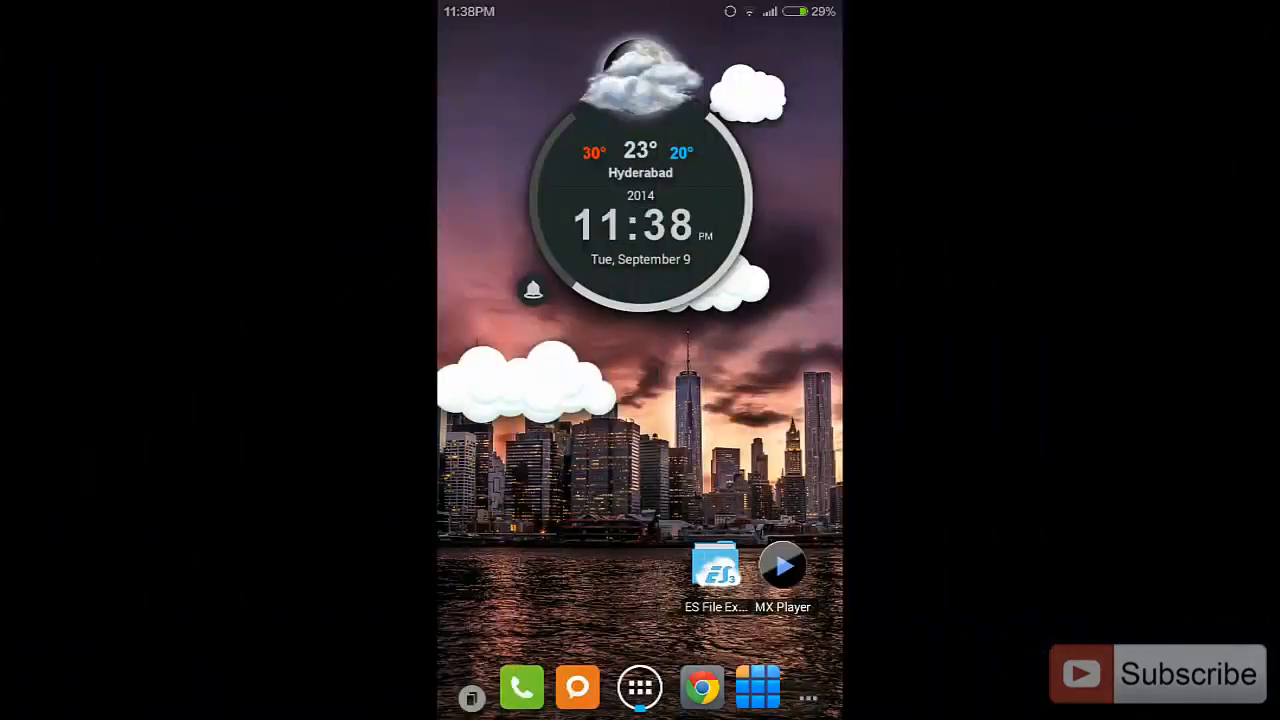
Launch ES File Explorer from the home screen to view the sdcard folders.
{"action": "left_click", "coordinate": [714, 570]}
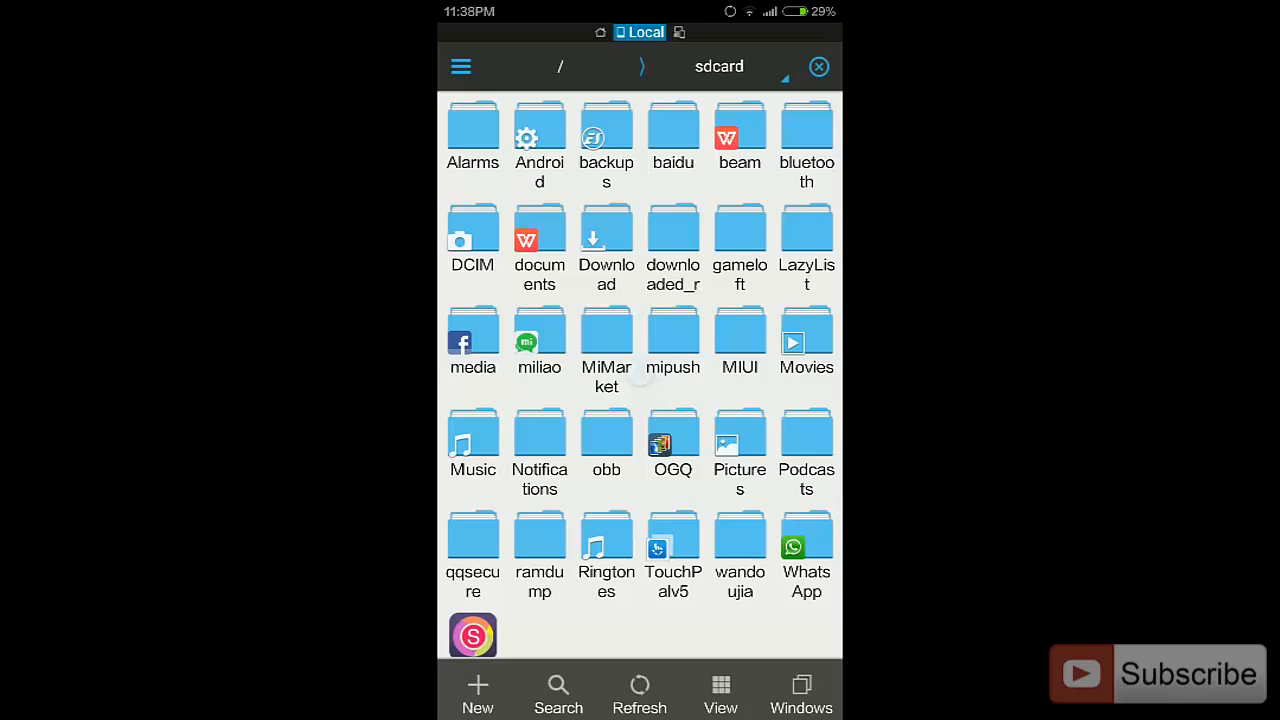
Go to the App Manager tool from the side panel's Tools section.
{"action": "left_click", "coordinate": [461, 66]}
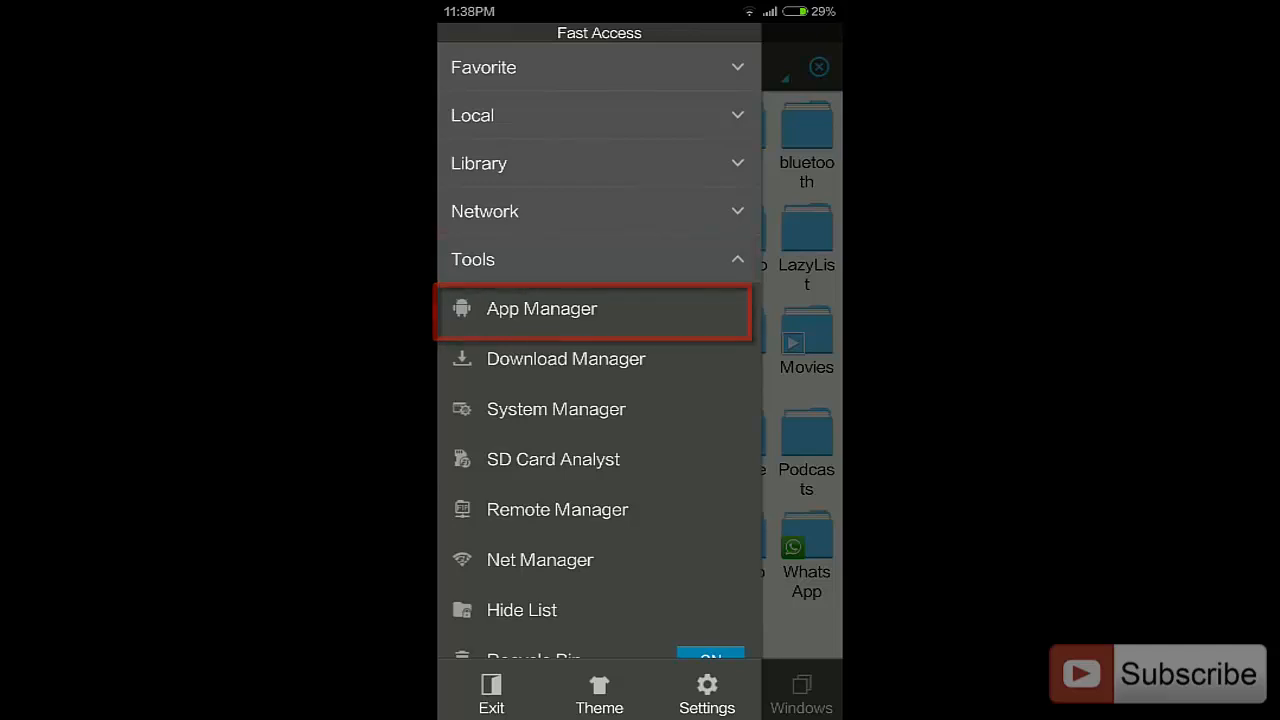
{"action": "left_click", "coordinate": [542, 308]}
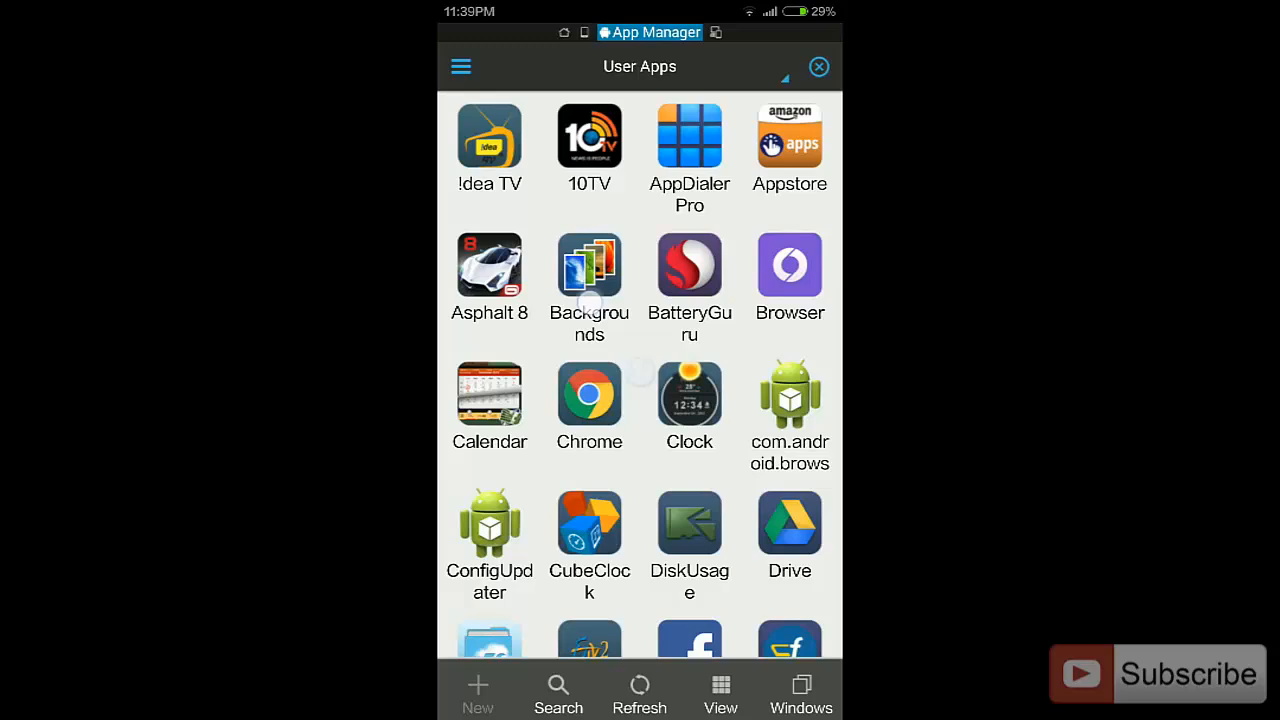
Back up the Backgrounds app so it shows green in the user apps list.
{"action": "left_click", "coordinate": [589, 265]}
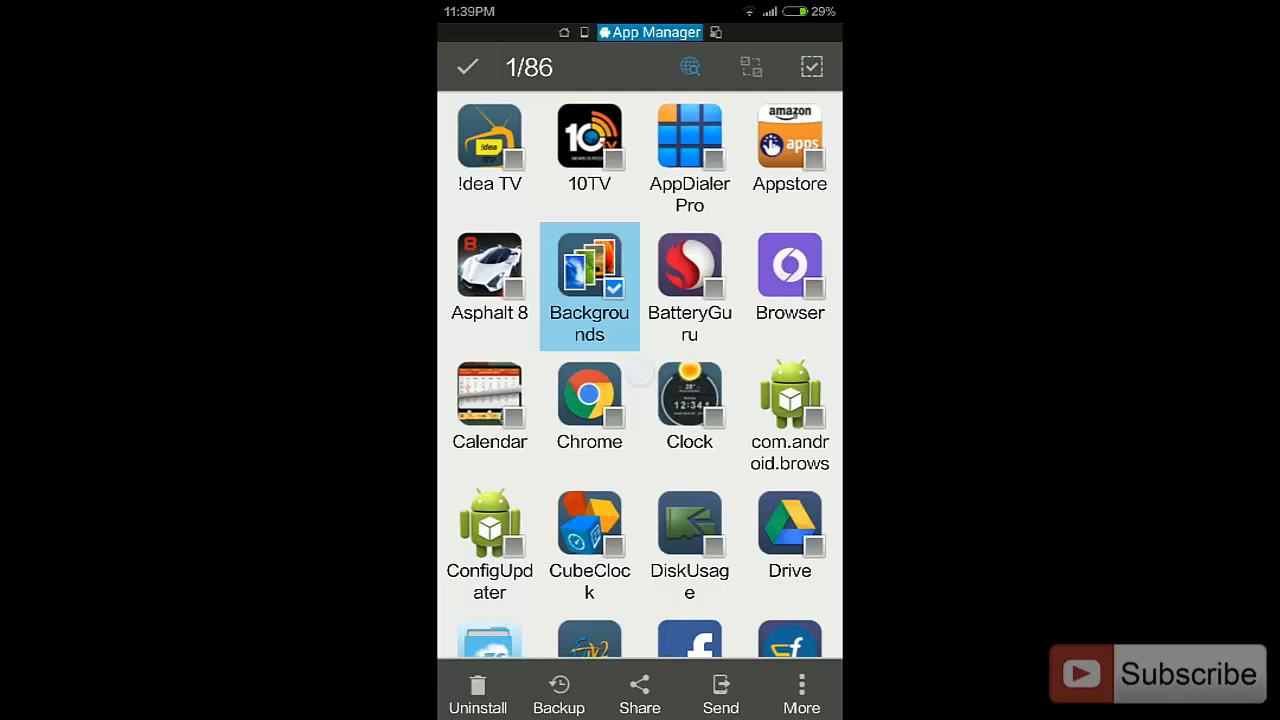
{"action": "left_click", "coordinate": [559, 690]}
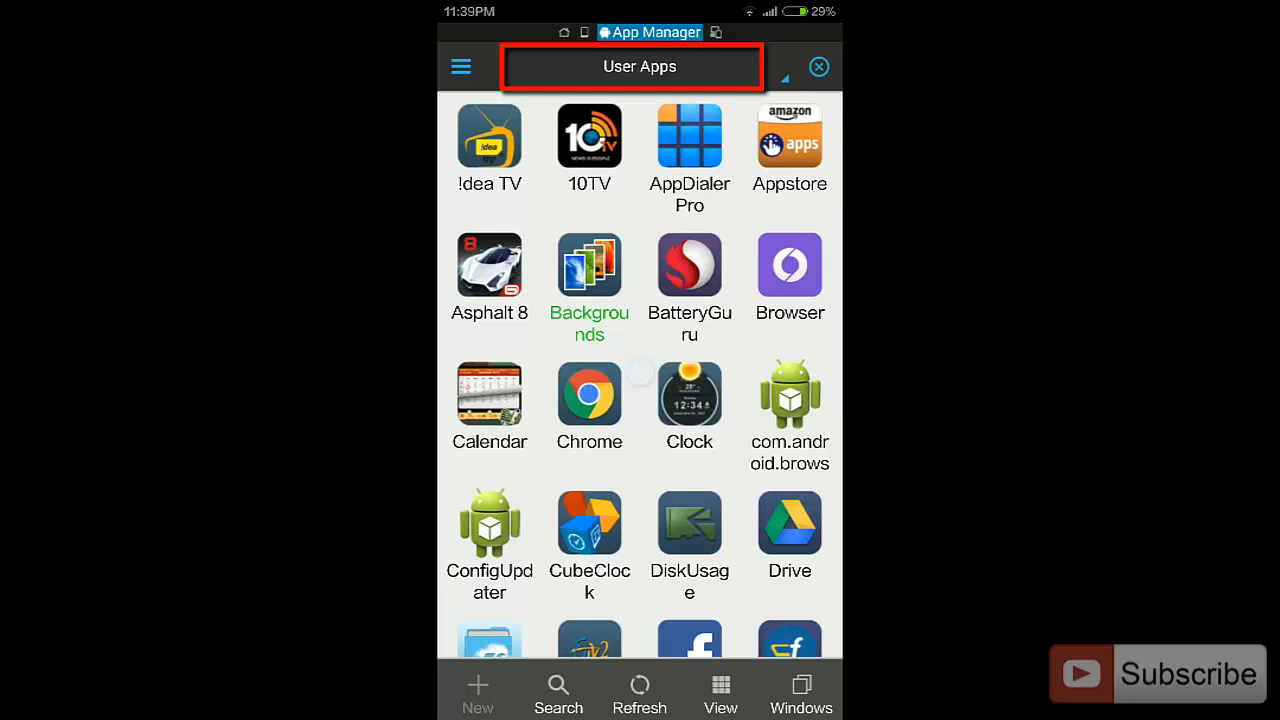
Switch the list to Backed-up Apps and start installing the Backgrounds 3.6.4 backup.
{"action": "left_click", "coordinate": [639, 66]}
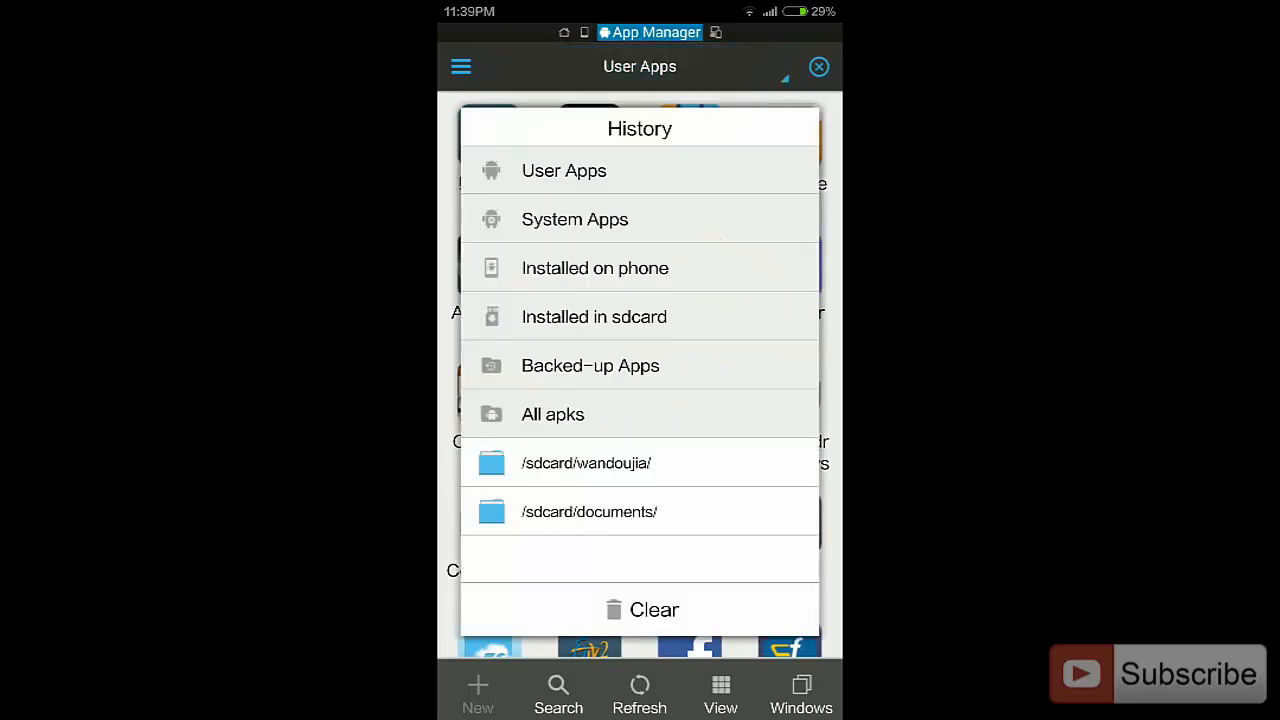
{"action": "mouse_move", "coordinate": [590, 365]}
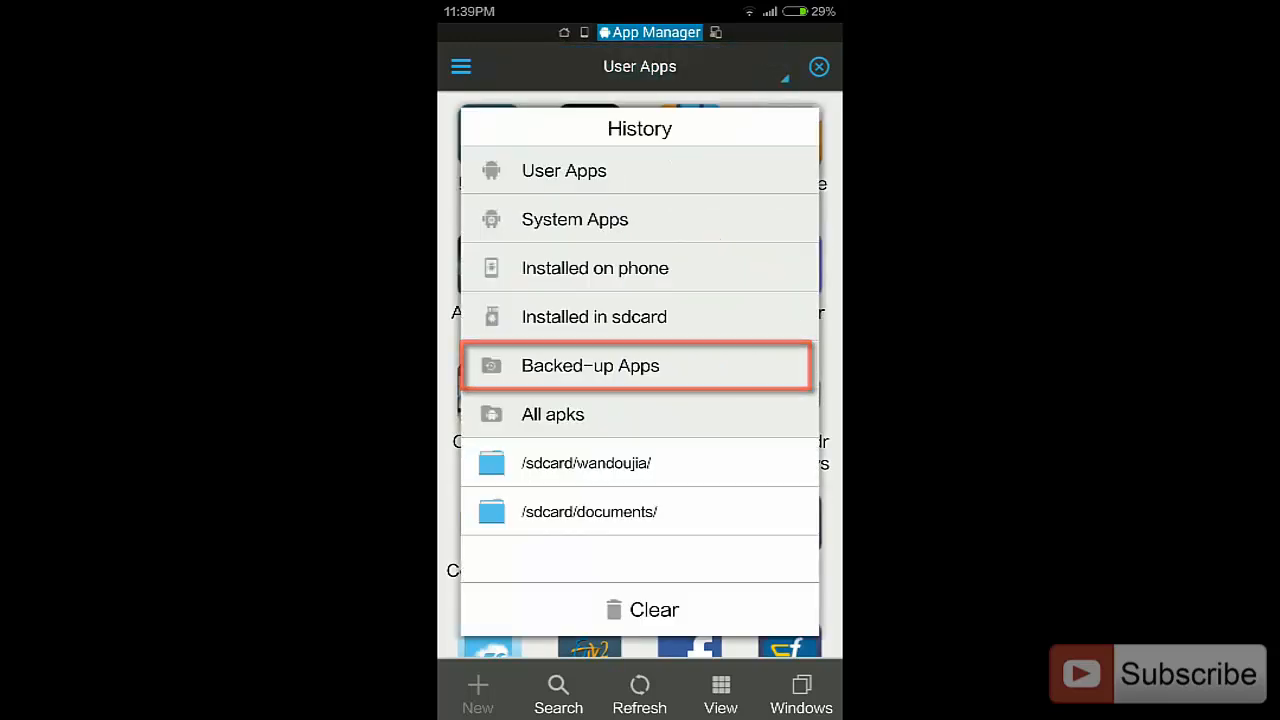
{"action": "left_click", "coordinate": [590, 365]}
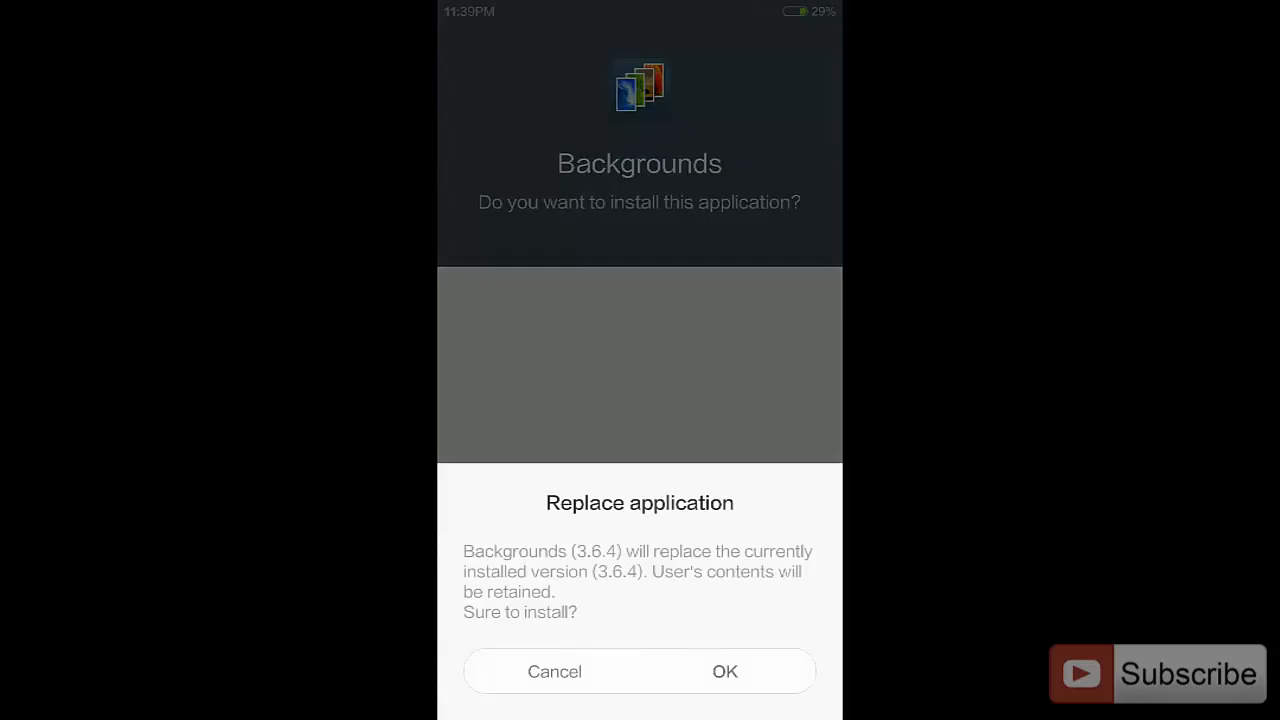
Confirm replacing Backgrounds with its backup and review the user apps list down to the Google apps.
{"action": "left_click", "coordinate": [724, 671]}
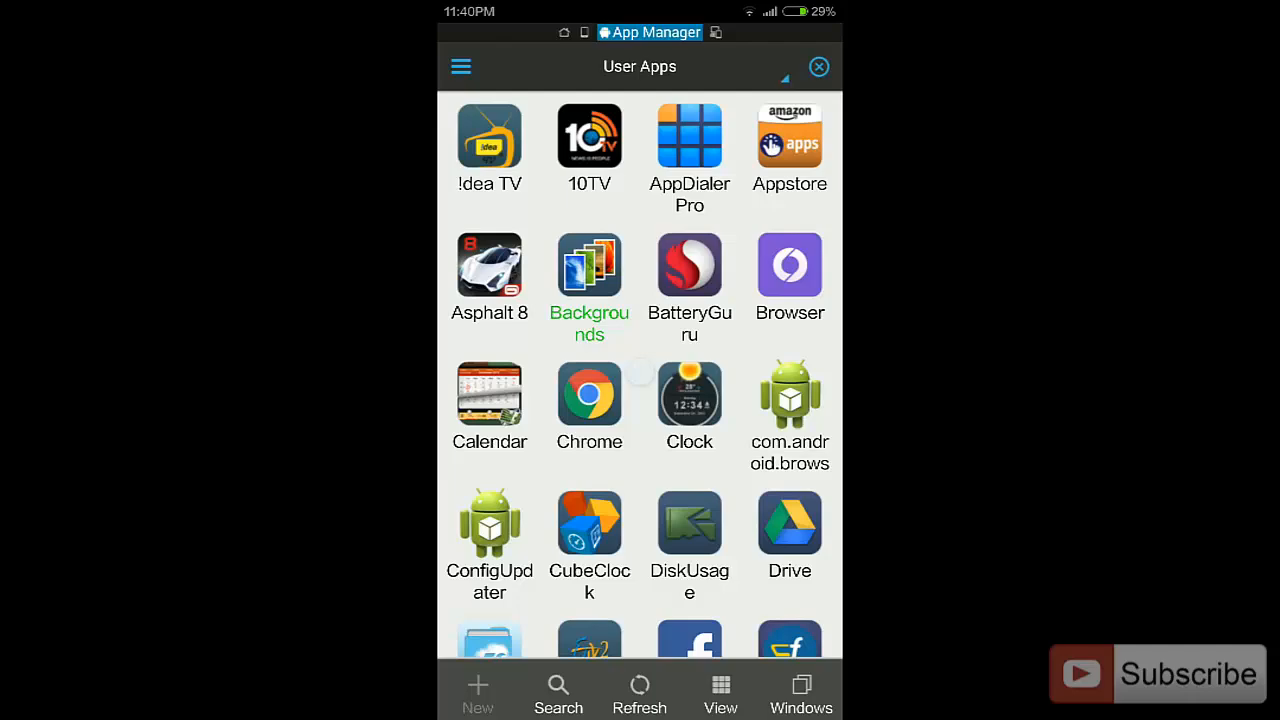
{"action": "scroll", "scroll_direction": "down", "scroll_amount": 3}
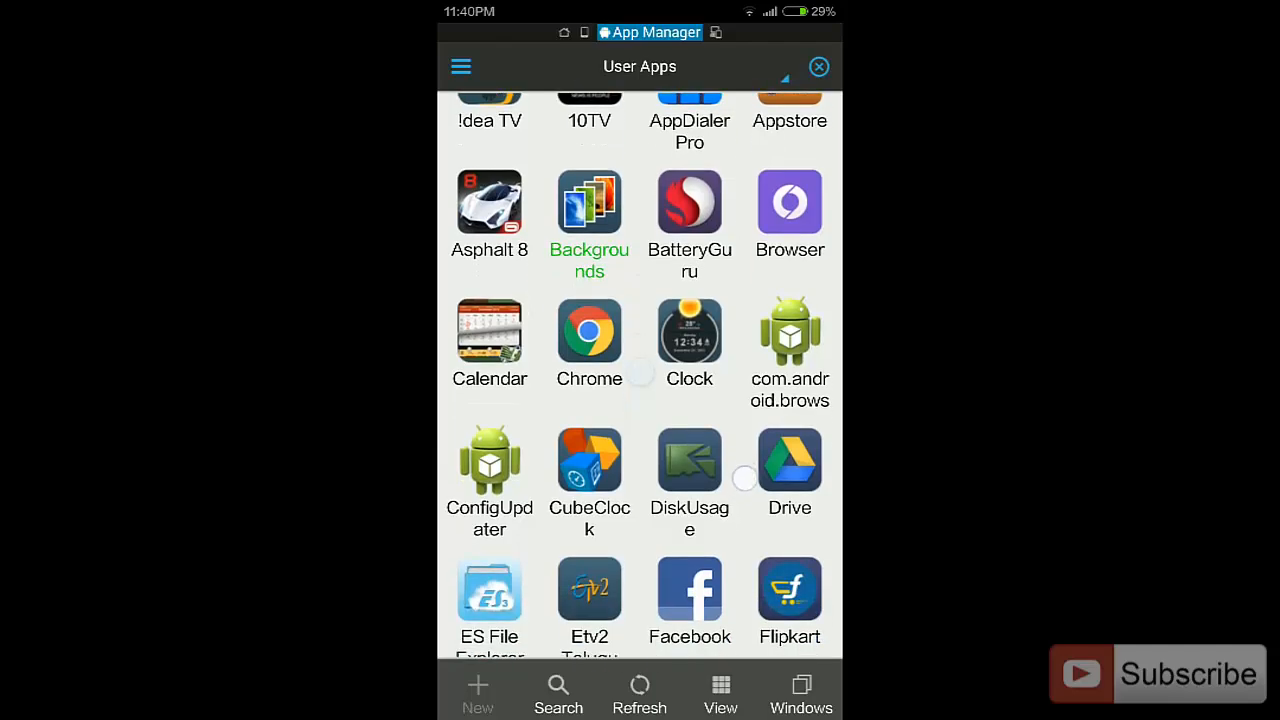
{"action": "scroll", "scroll_direction": "down", "scroll_amount": 3}
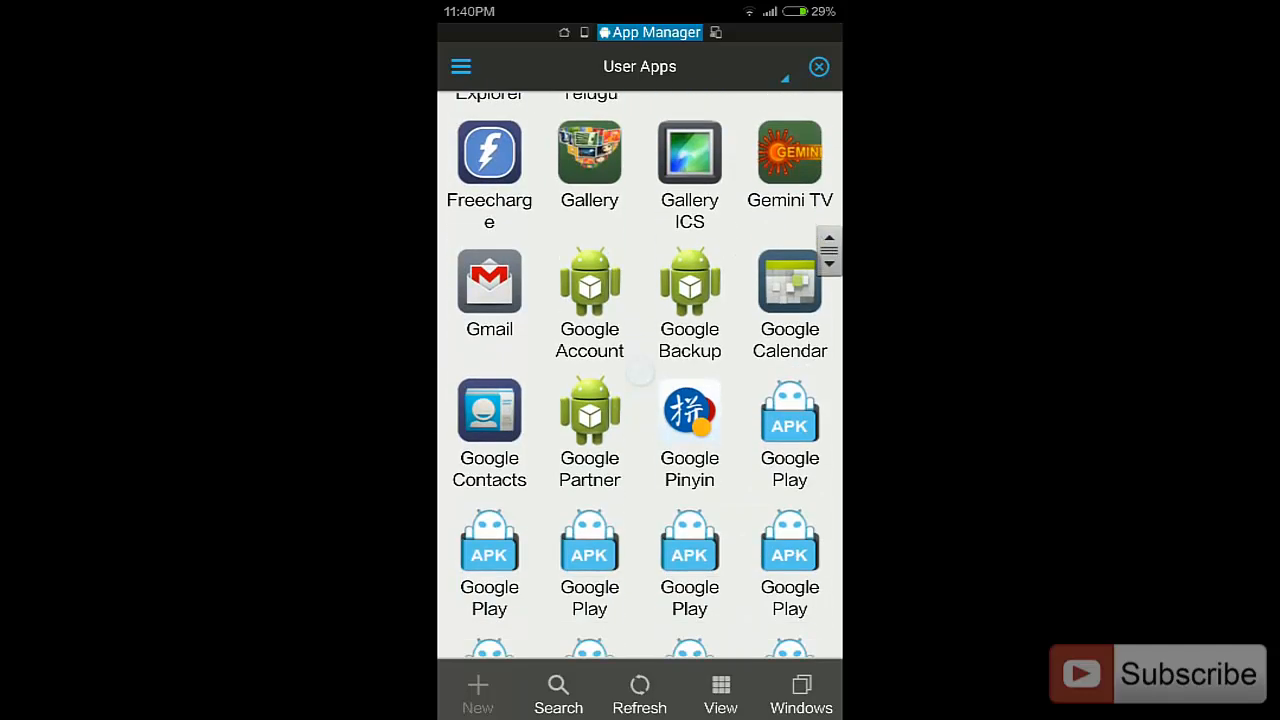